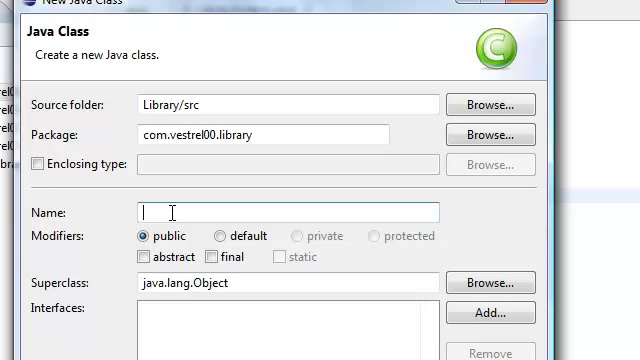
Step: Name the new class RunLibrarySystem in com.vestrel00.library and finish the wizard
{"action": "type", "text": "RunLibrarySys"}
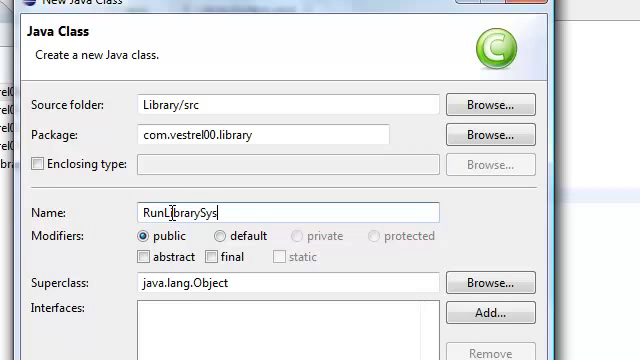
{"action": "type", "text": "tem"}
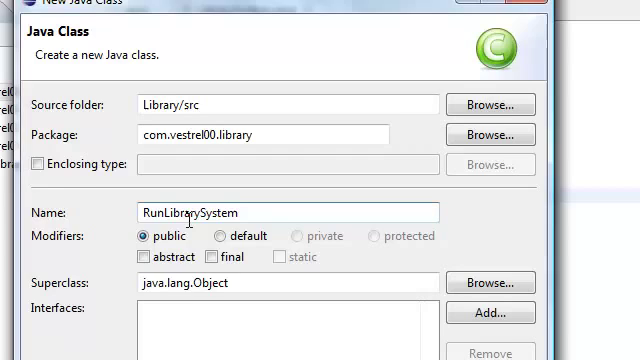
{"action": "scroll", "scroll_direction": "down", "scroll_amount": 3}
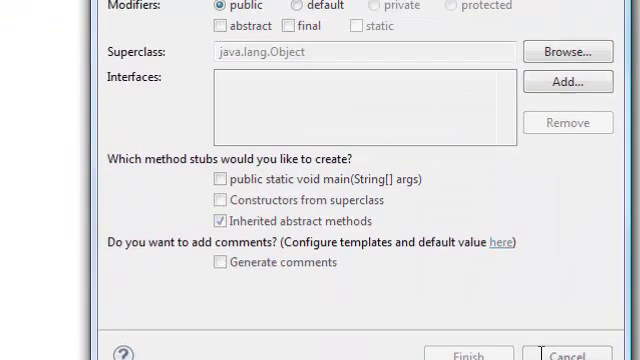
{"action": "left_click", "coordinate": [470, 354]}
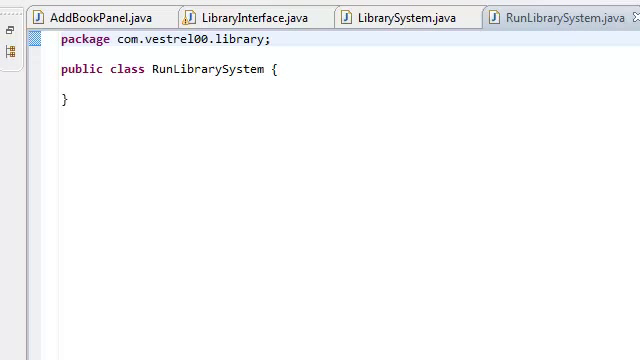
Step: Write public static void main(String[] args) creating new LibrarySystem(), then save the file
{"action": "left_click", "coordinate": [218, 87]}
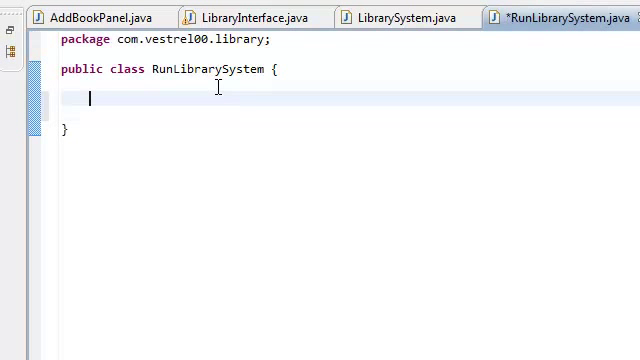
{"action": "type", "text": "pub"}
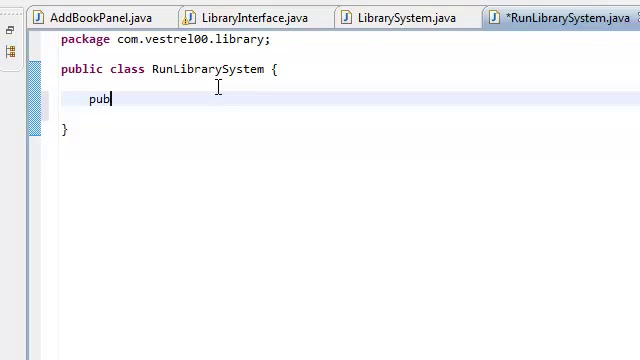
{"action": "type", "text": "lic static"}
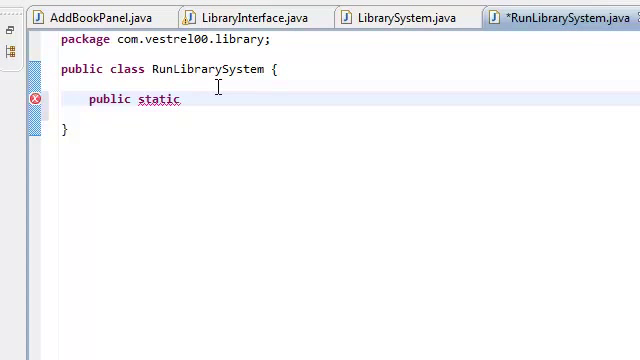
{"action": "type", "text": "void main(String[] args"}
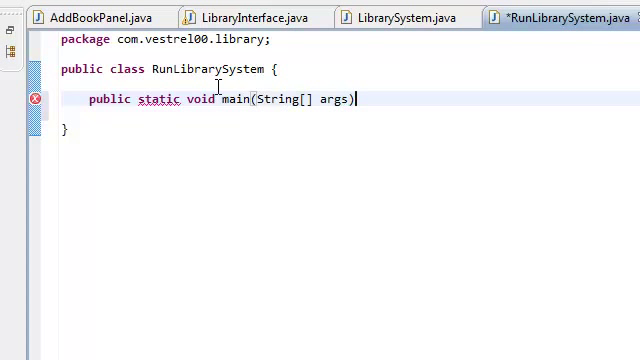
{"action": "type", "text": "{"}
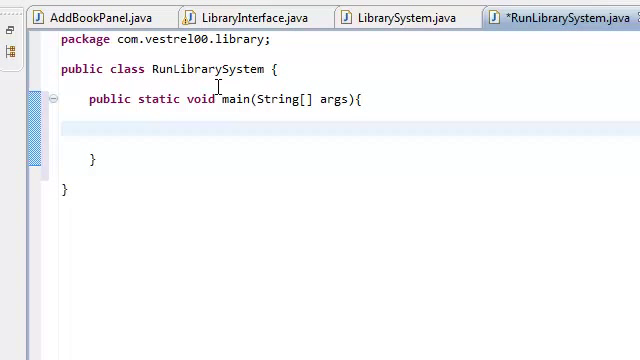
{"action": "left_click", "coordinate": [118, 130]}
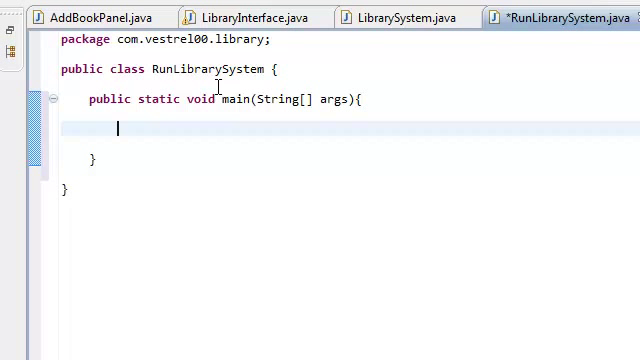
{"action": "type", "text": "new Li"}
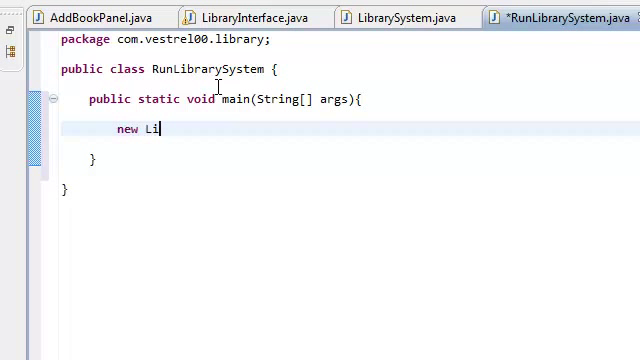
{"action": "type", "text": "brarySystem();"}
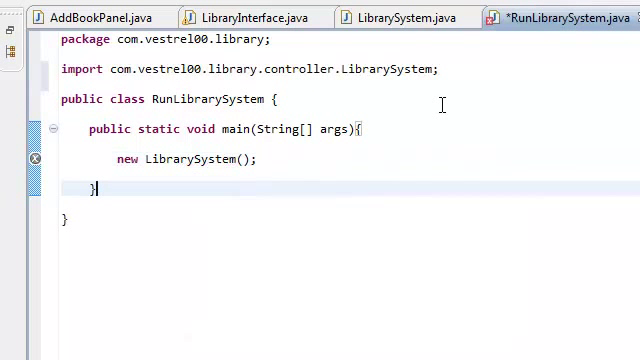
{"action": "key", "text": "ctrl+s"}
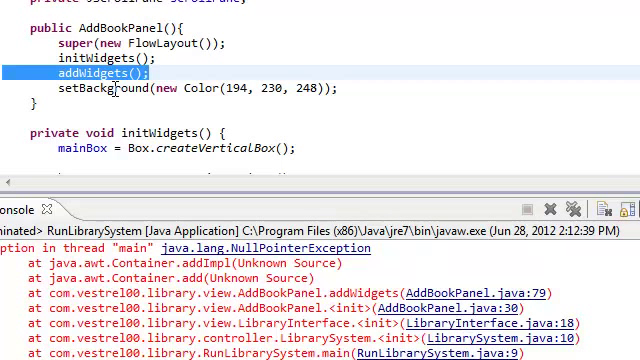
{"action": "mouse_move", "coordinate": [223, 72]}
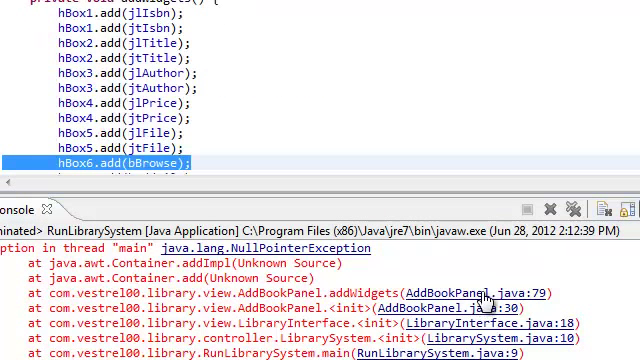
{"action": "mouse_move", "coordinate": [172, 162]}
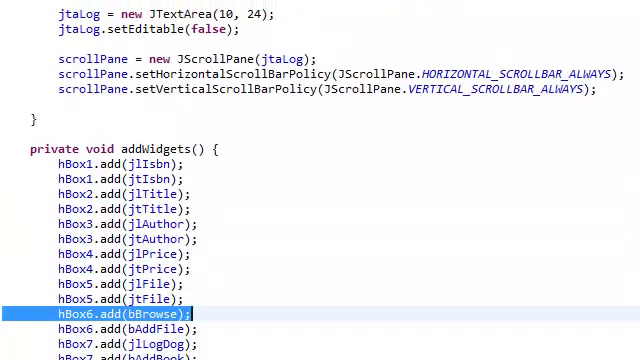
Step: Scroll through AddBookPanel's initWidgets code
{"action": "scroll", "scroll_direction": "down", "scroll_amount": 3}
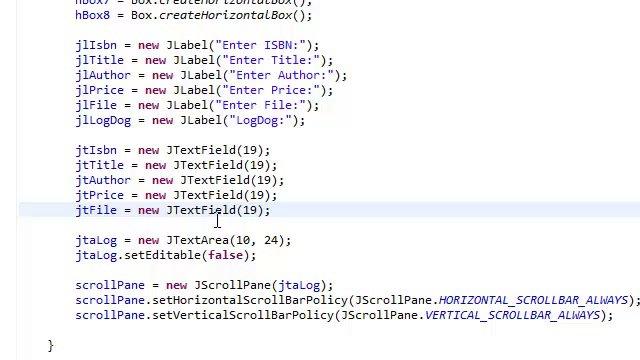
{"action": "mouse_move", "coordinate": [293, 210]}
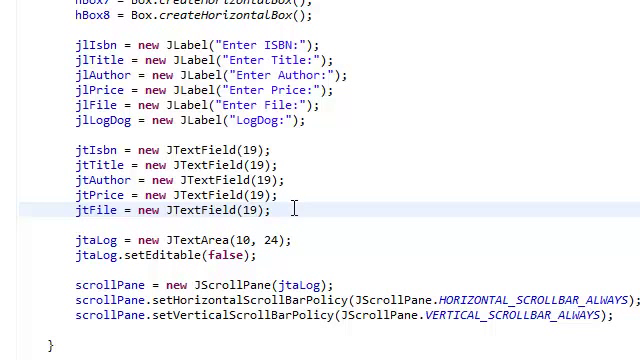
{"action": "mouse_move", "coordinate": [311, 230]}
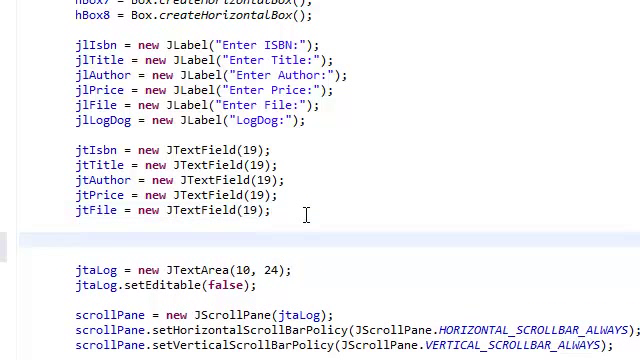
Step: Declare bBrowse as a new JButton labeled 'Browse'
{"action": "type", "text": "bBrowse = new"}
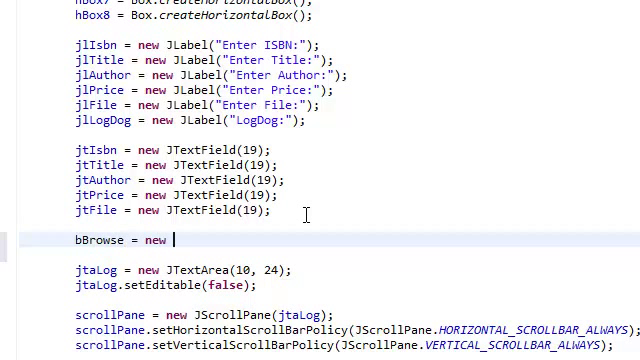
{"action": "type", "text": "JButton()"}
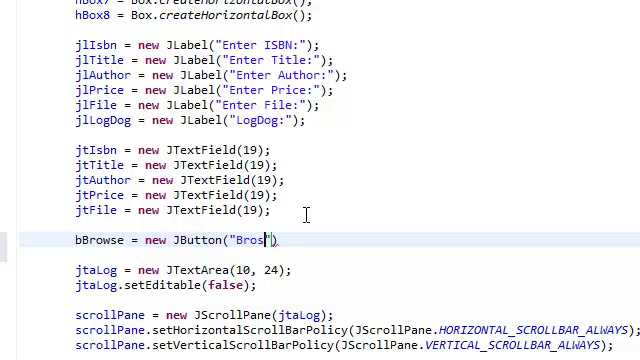
{"action": "key", "text": "Backspace"}
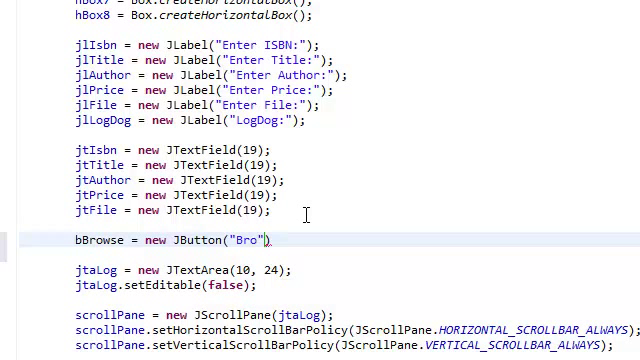
{"action": "type", "text": "wse"}
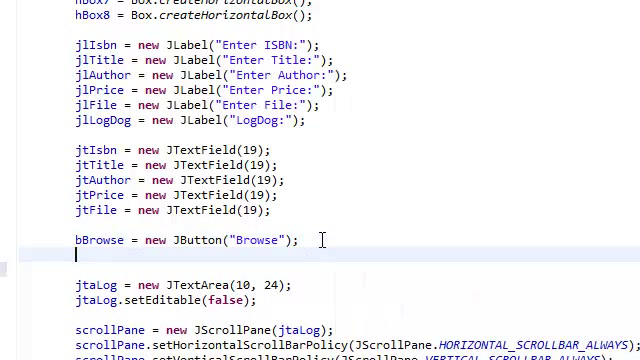
Step: Add the bAddFile button labeled 'Add File To Book'
{"action": "type", "text": "bA"}
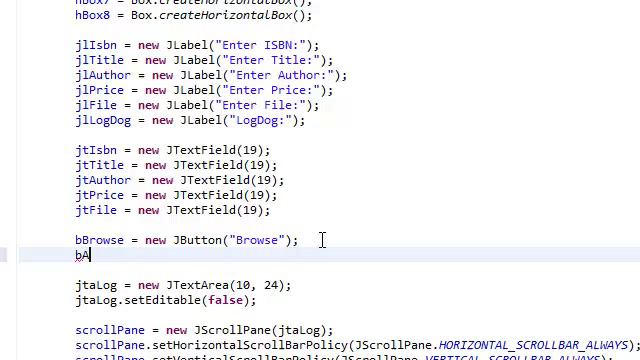
{"action": "type", "text": "ddFile = new JButto"}
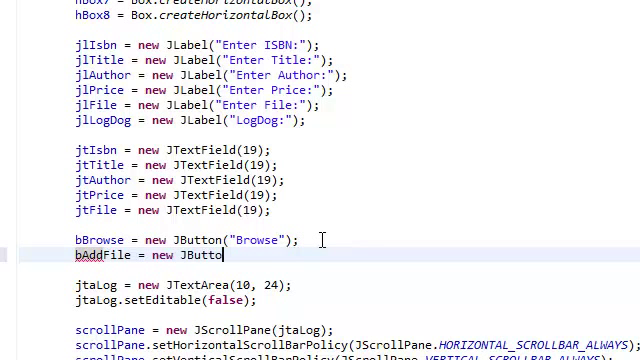
{"action": "type", "text": "()"}
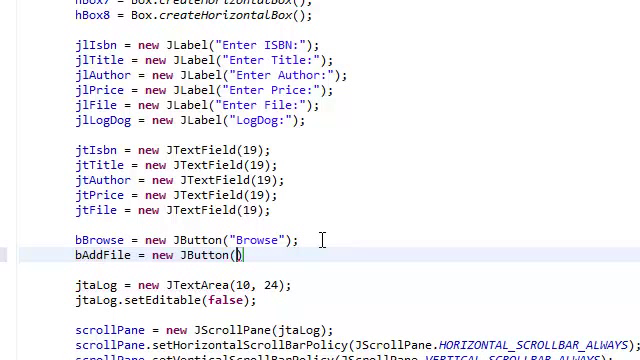
{"action": "type", "text": "\"Add"}
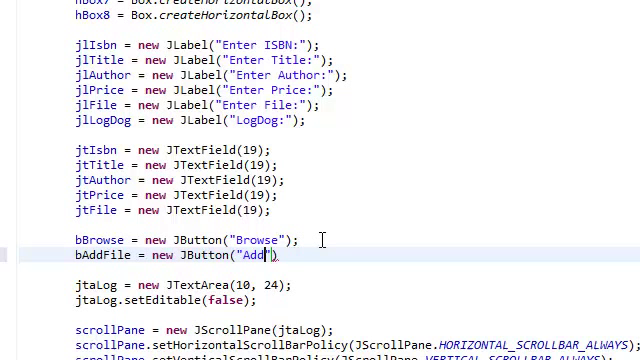
{"action": "type", "text": "File To"}
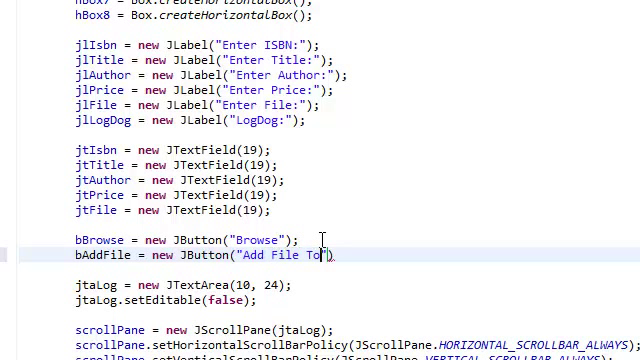
{"action": "type", "text": "Book"}
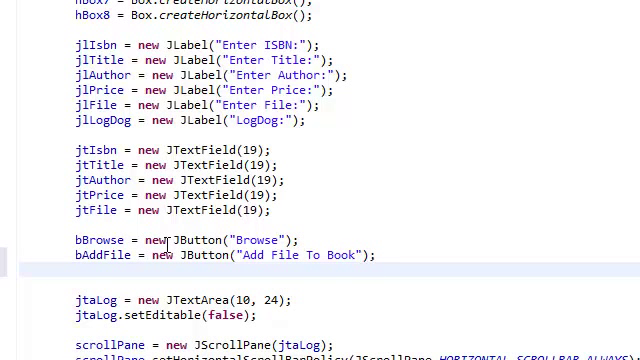
Step: Duplicate the Browse line into bAddBook, bSave and bSaveAndQuit with matching labels
{"action": "triple_click", "coordinate": [180, 240]}
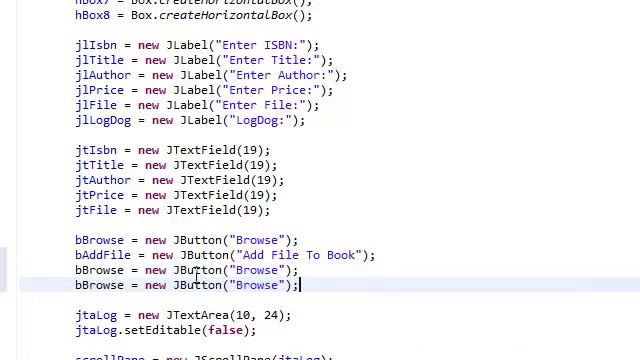
{"action": "key", "text": "enter"}
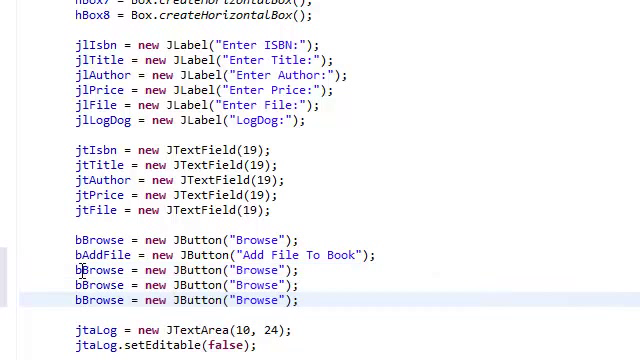
{"action": "double_click", "coordinate": [92, 270]}
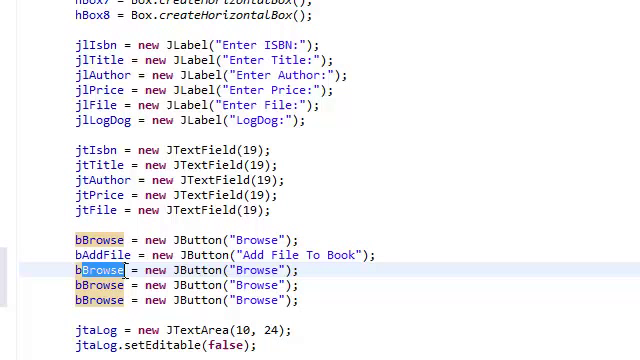
{"action": "type", "text": "bAddBook"}
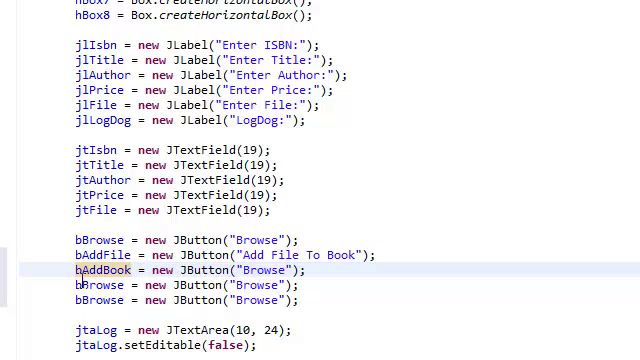
{"action": "type", "text": "bSaveAndQui"}
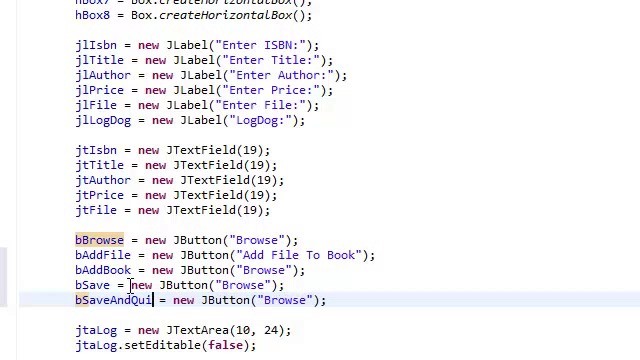
{"action": "double_click", "coordinate": [262, 270]}
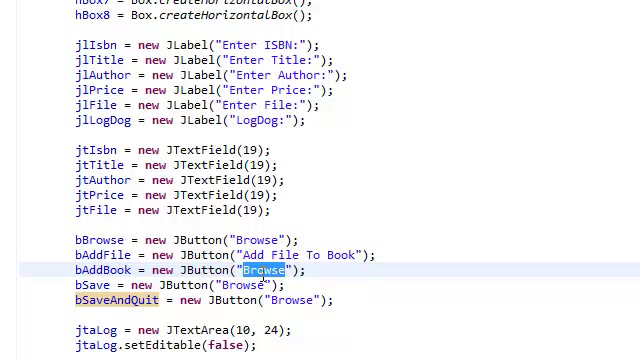
{"action": "type", "text": "Add Book"}
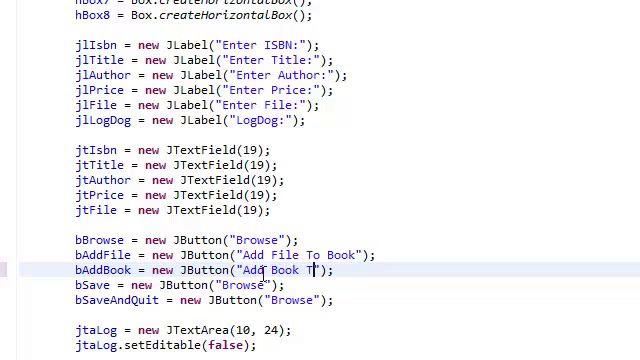
{"action": "type", "text": "To Library"}
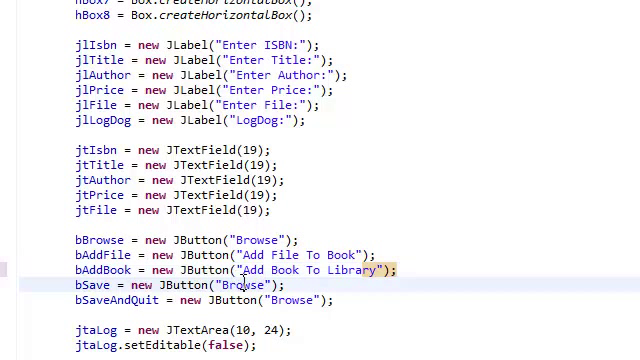
{"action": "type", "text": "Save"}
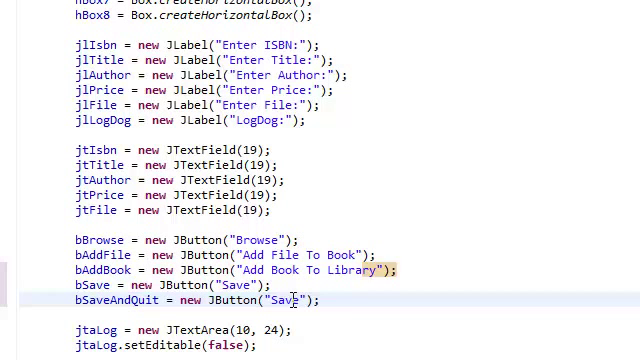
{"action": "type", "text": "&Quit"}
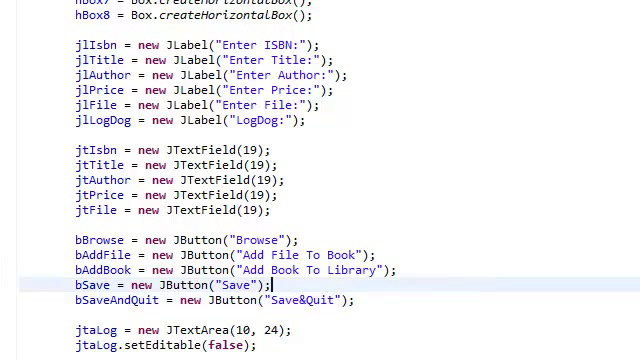
{"action": "scroll", "scroll_direction": "up", "scroll_amount": 3}
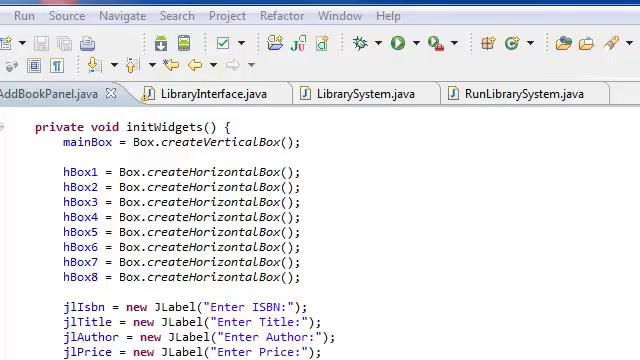
Step: Scroll down through the AddBookPanel code
{"action": "scroll", "scroll_direction": "down", "scroll_amount": 3}
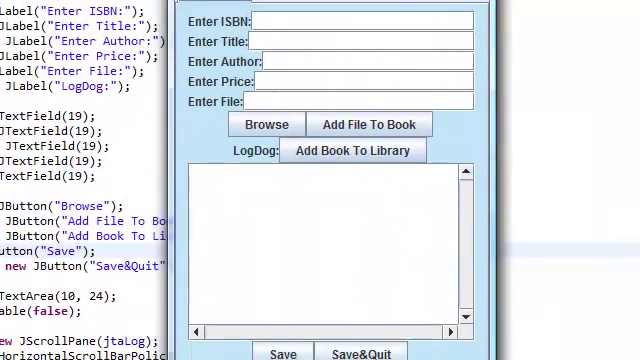
{"action": "scroll", "scroll_direction": "down", "scroll_amount": 3}
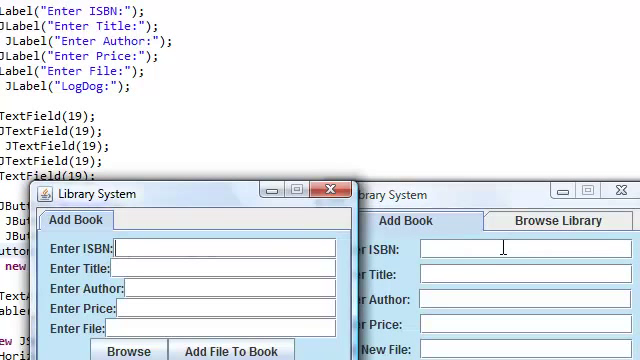
{"action": "mouse_move", "coordinate": [404, 258]}
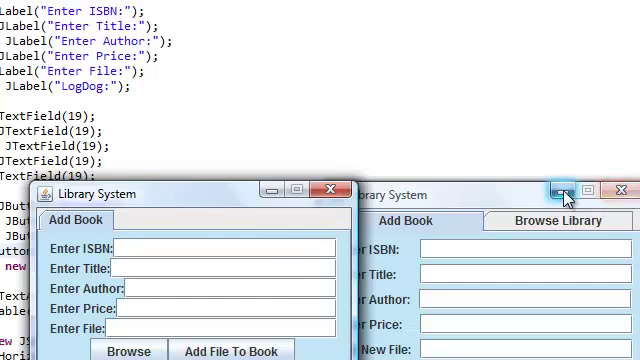
Step: Close the running Library System windows and return to the Enter Title: label
{"action": "left_click", "coordinate": [566, 193]}
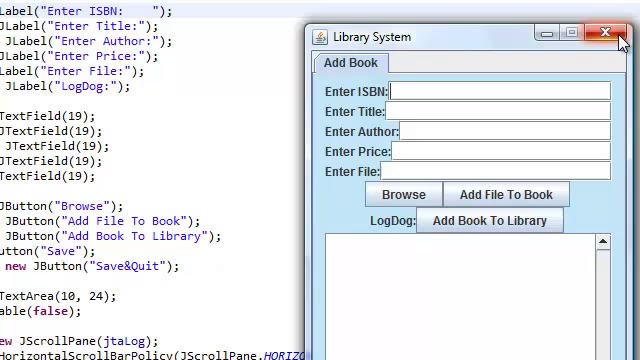
{"action": "left_click", "coordinate": [609, 37]}
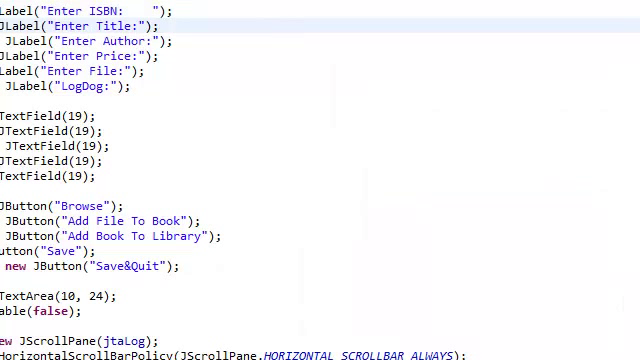
{"action": "left_click", "coordinate": [158, 24]}
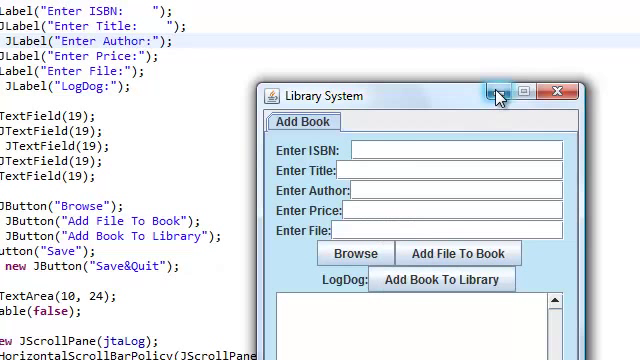
{"action": "mouse_move", "coordinate": [497, 95]}
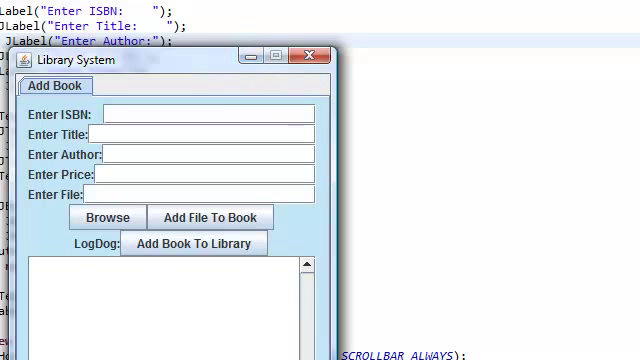
Step: Rerun the app, type 'asdasdasasdas' into the Enter ISBN field, and close it
{"action": "left_click", "coordinate": [309, 59]}
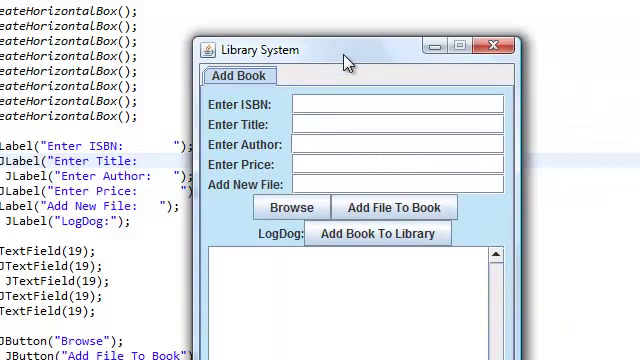
{"action": "mouse_move", "coordinate": [300, 100]}
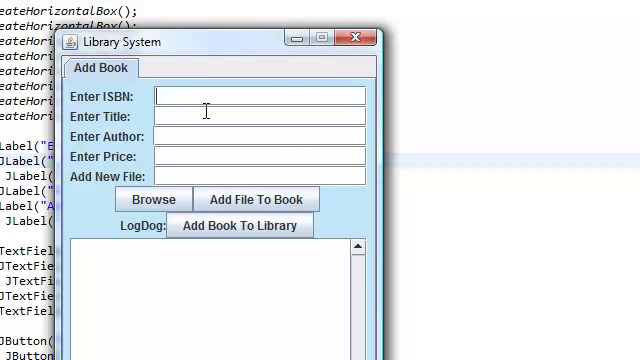
{"action": "type", "text": "asdasdas"}
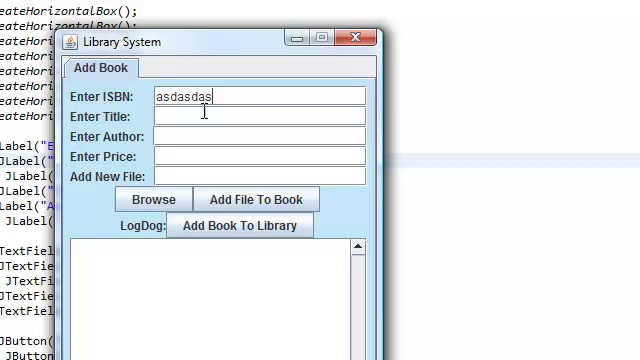
{"action": "type", "text": "asdas"}
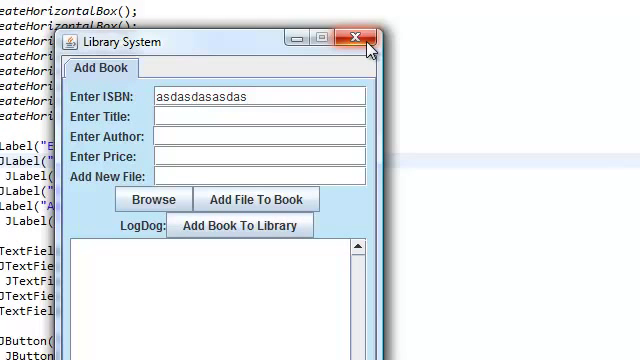
{"action": "left_click", "coordinate": [356, 40]}
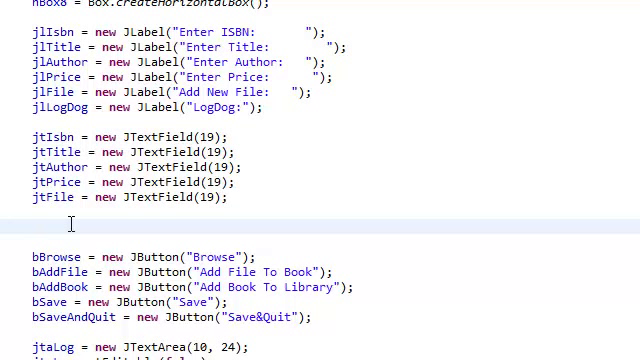
Step: Add jtIsbn.setHorizontalAlignment(JTextField.RIGHT); to initWidgets
{"action": "type", "text": "jtI"}
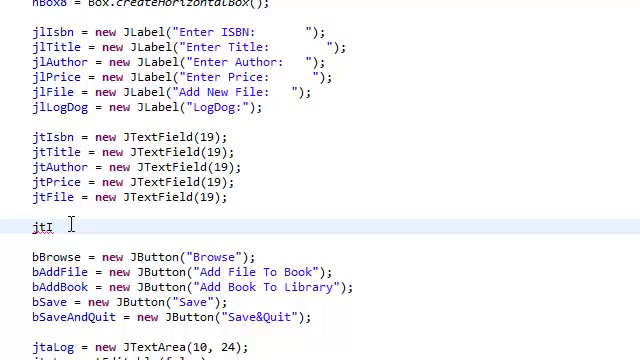
{"action": "type", "text": "sbn"}
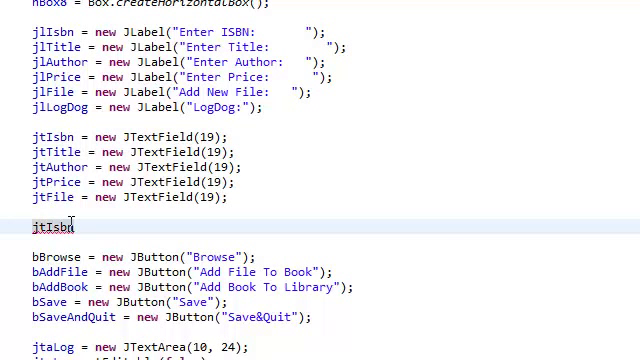
{"action": "type", "text": ".setHorizontalAlignment(arg0"}
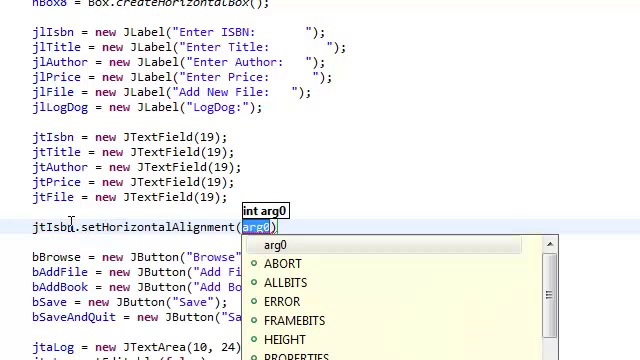
{"action": "type", "text": "JText"}
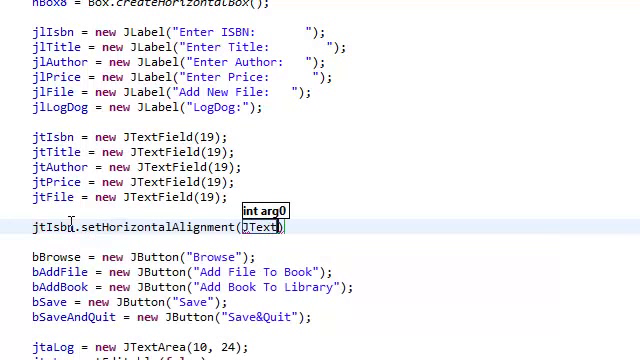
{"action": "type", "text": "Field"}
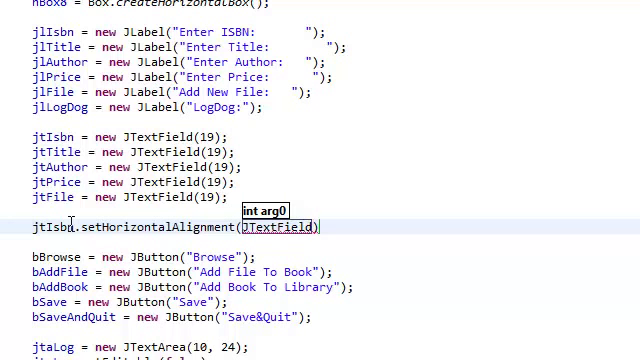
{"action": "type", "text": ".RIGHT"}
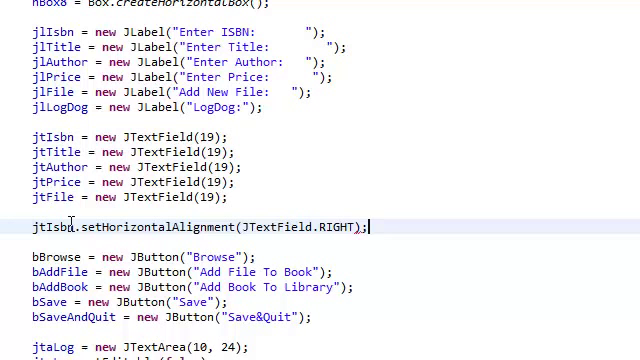
Step: Duplicate the alignment line and rename copies to jtTitle and jtAuthor
{"action": "triple_click", "coordinate": [200, 227]}
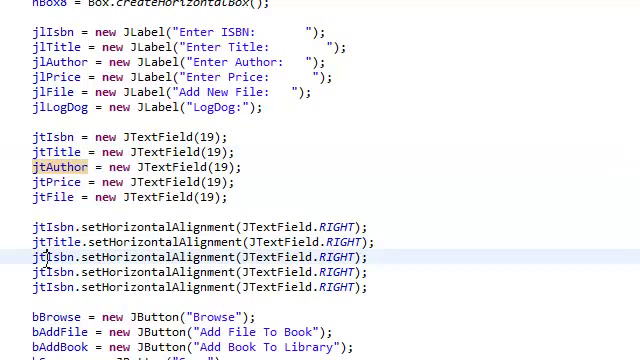
{"action": "double_click", "coordinate": [53, 257]}
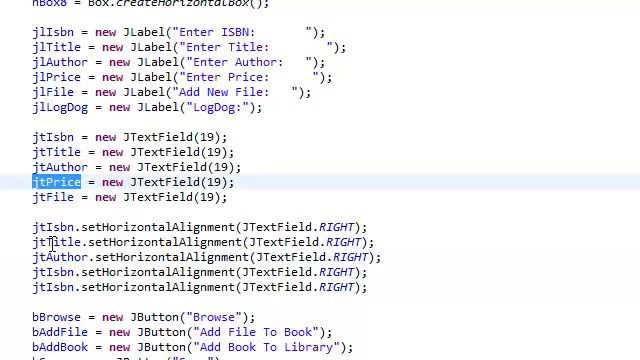
{"action": "left_click", "coordinate": [50, 197]}
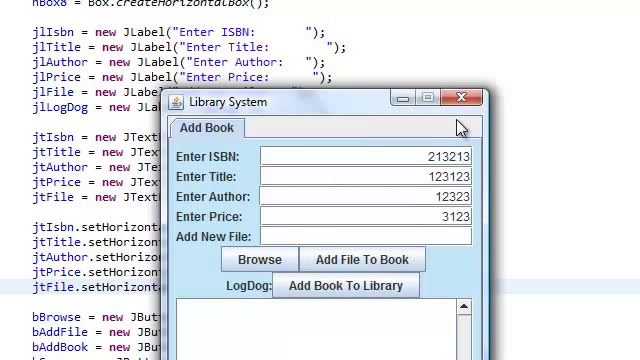
Step: Close the Library System window, then minimize the relaunched one
{"action": "left_click", "coordinate": [456, 99]}
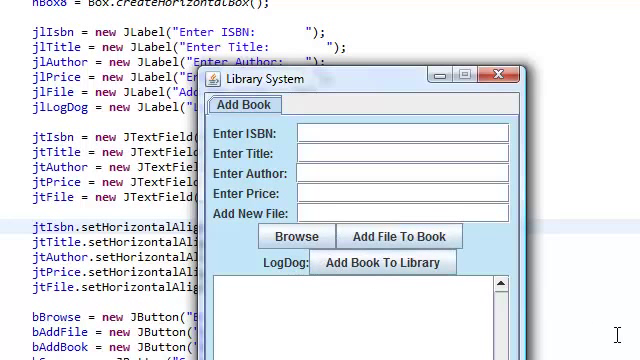
{"action": "mouse_move", "coordinate": [527, 277]}
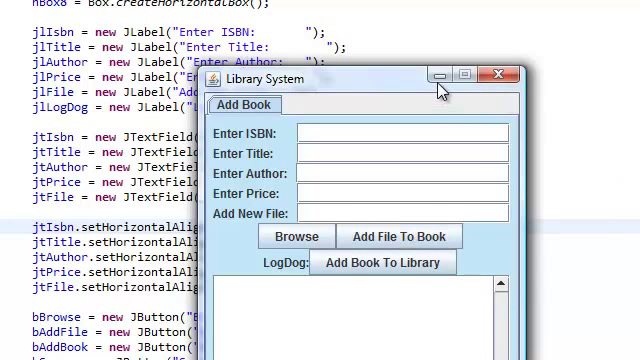
{"action": "mouse_move", "coordinate": [433, 78]}
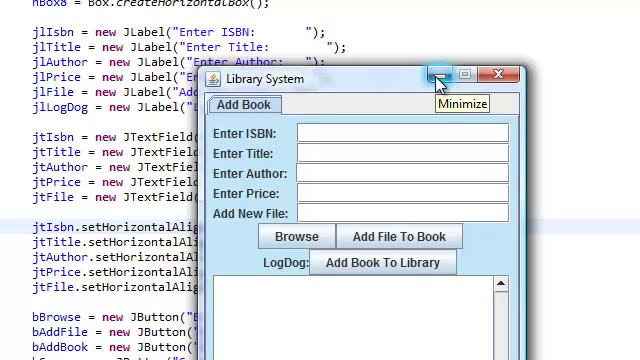
{"action": "left_click", "coordinate": [431, 82]}
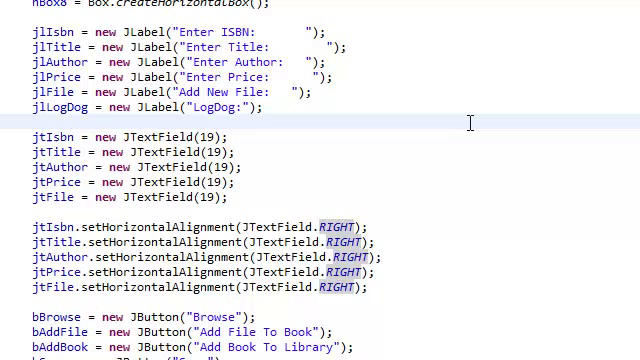
{"action": "left_click", "coordinate": [30, 122]}
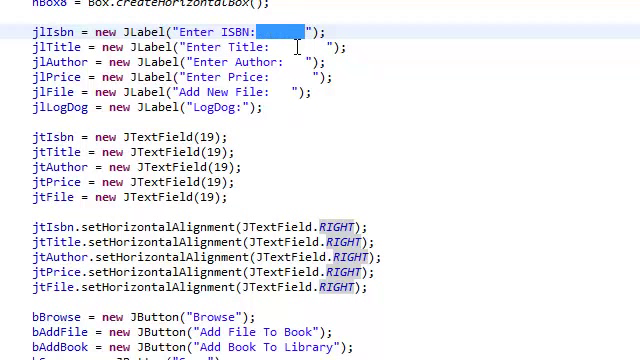
{"action": "left_click", "coordinate": [295, 32]}
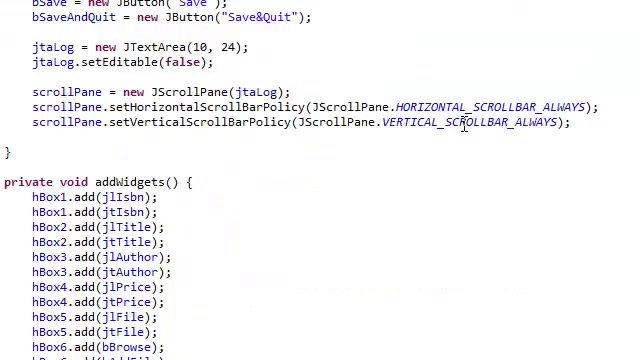
{"action": "scroll", "scroll_direction": "down", "scroll_amount": 3}
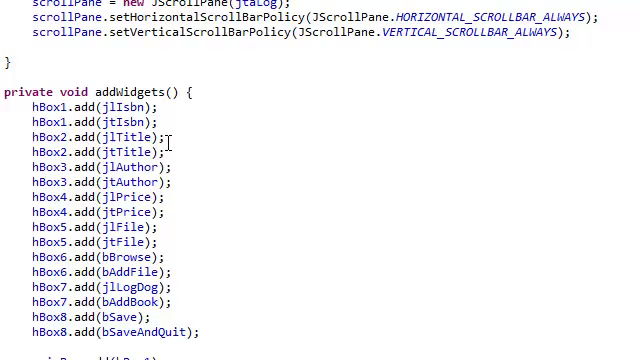
{"action": "scroll", "scroll_direction": "down", "scroll_amount": 3}
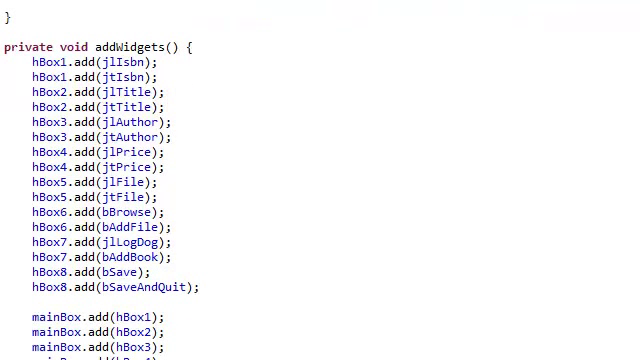